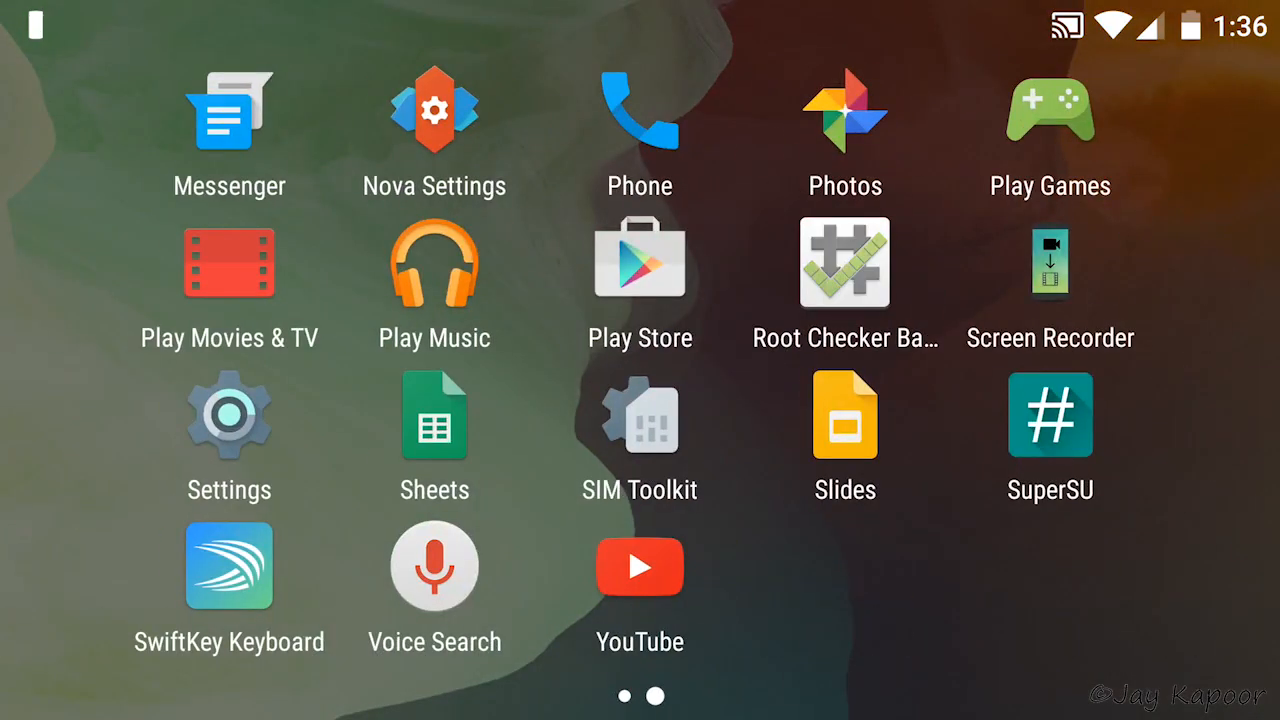
Launch Root Checker Basic, accept its disclaimer, and grant it superuser access.
click(844, 262)
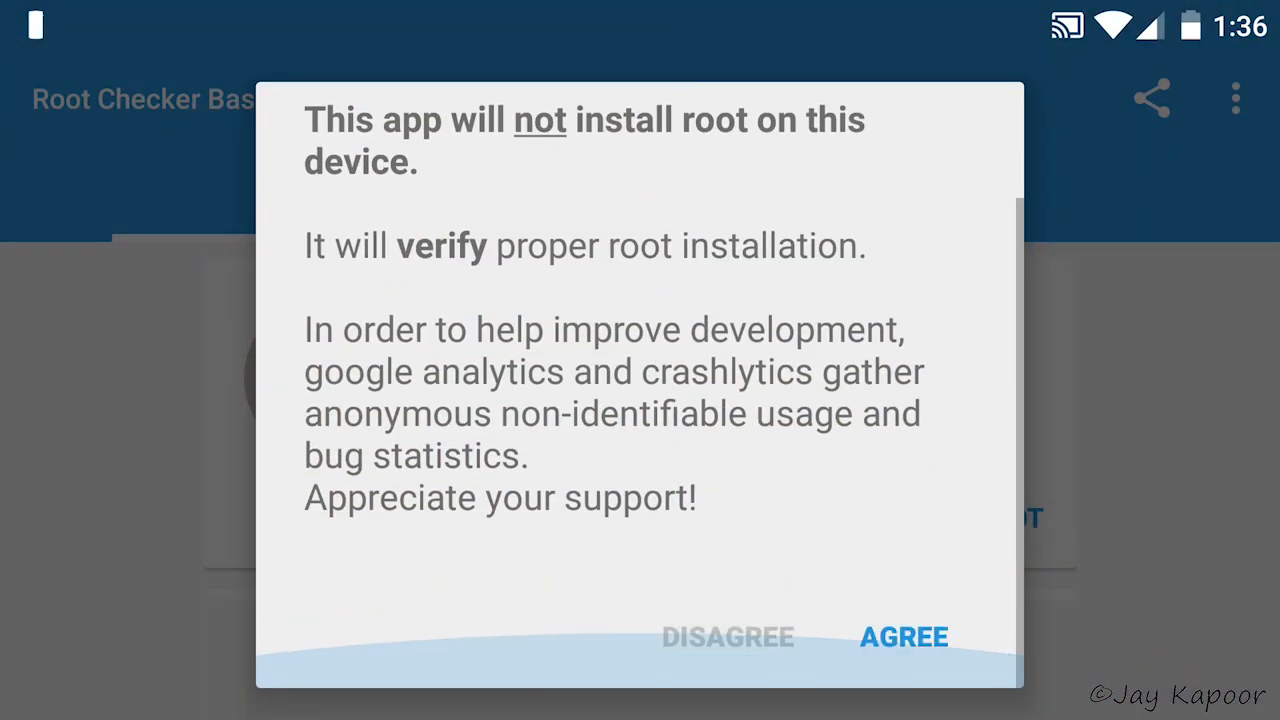
click(902, 636)
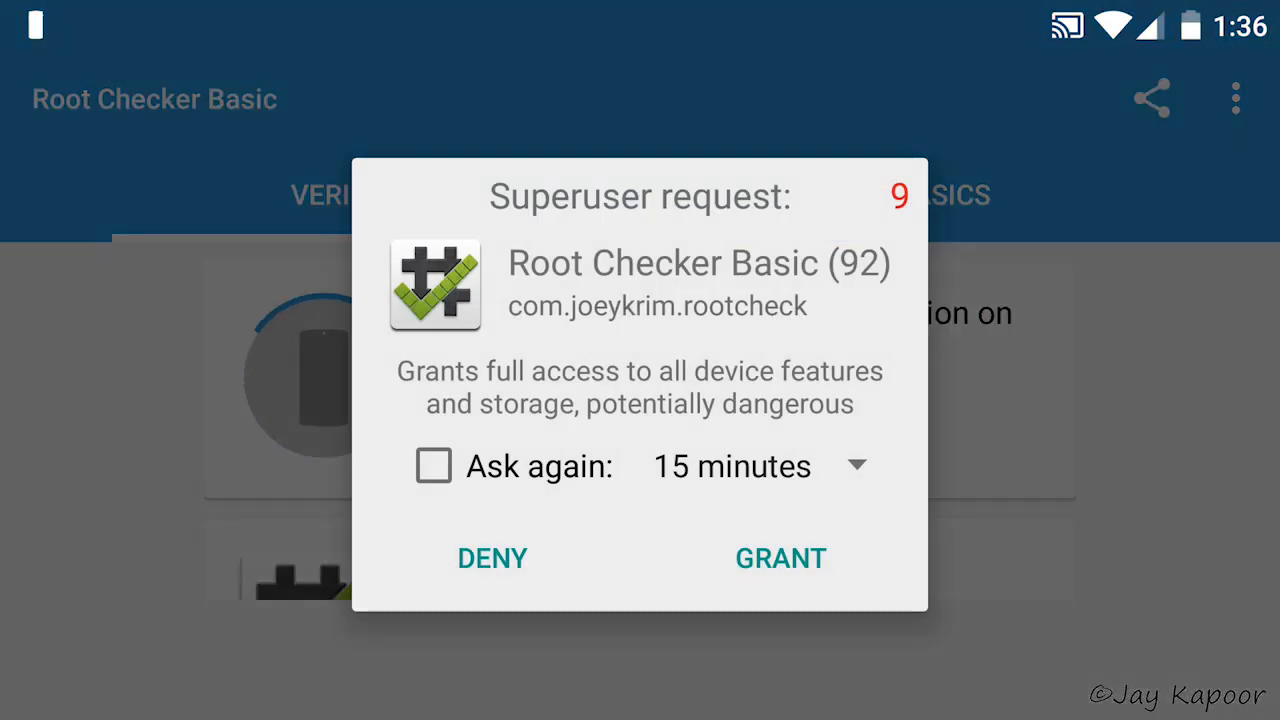
click(780, 558)
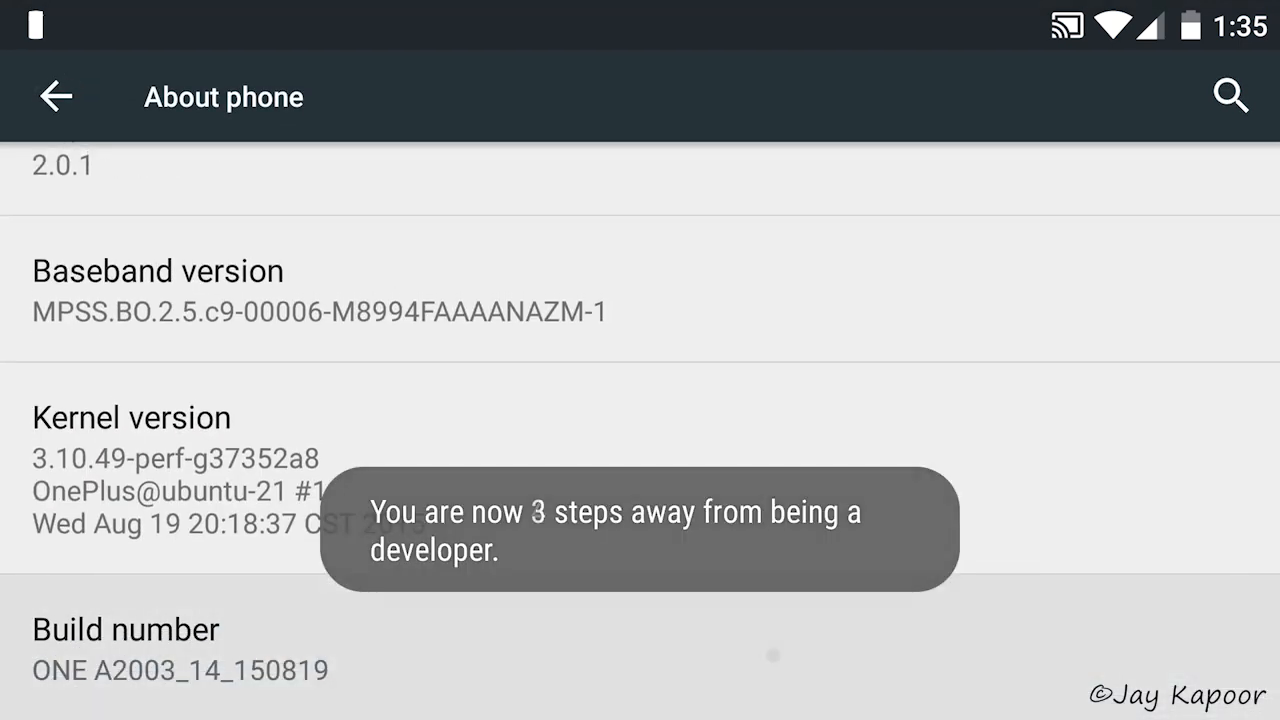
Enable developer mode via Build number, then switch on OEM unlocking in Developer options.
click(125, 629)
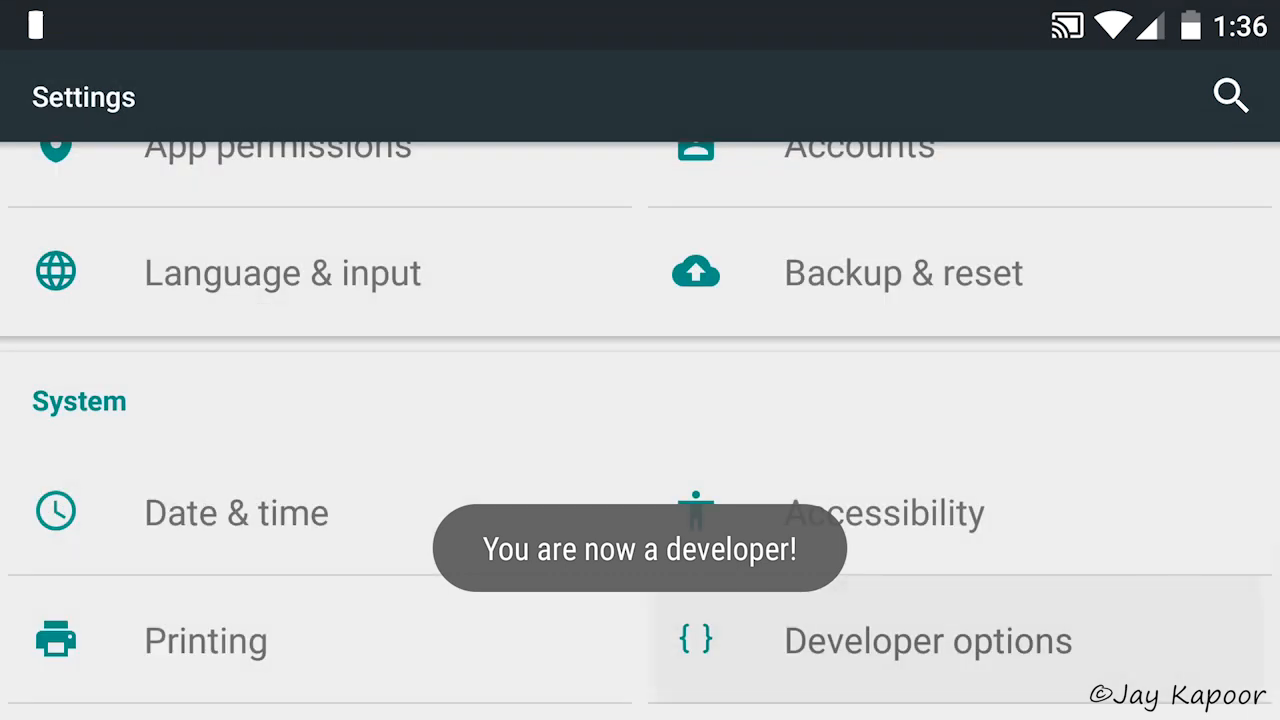
click(927, 640)
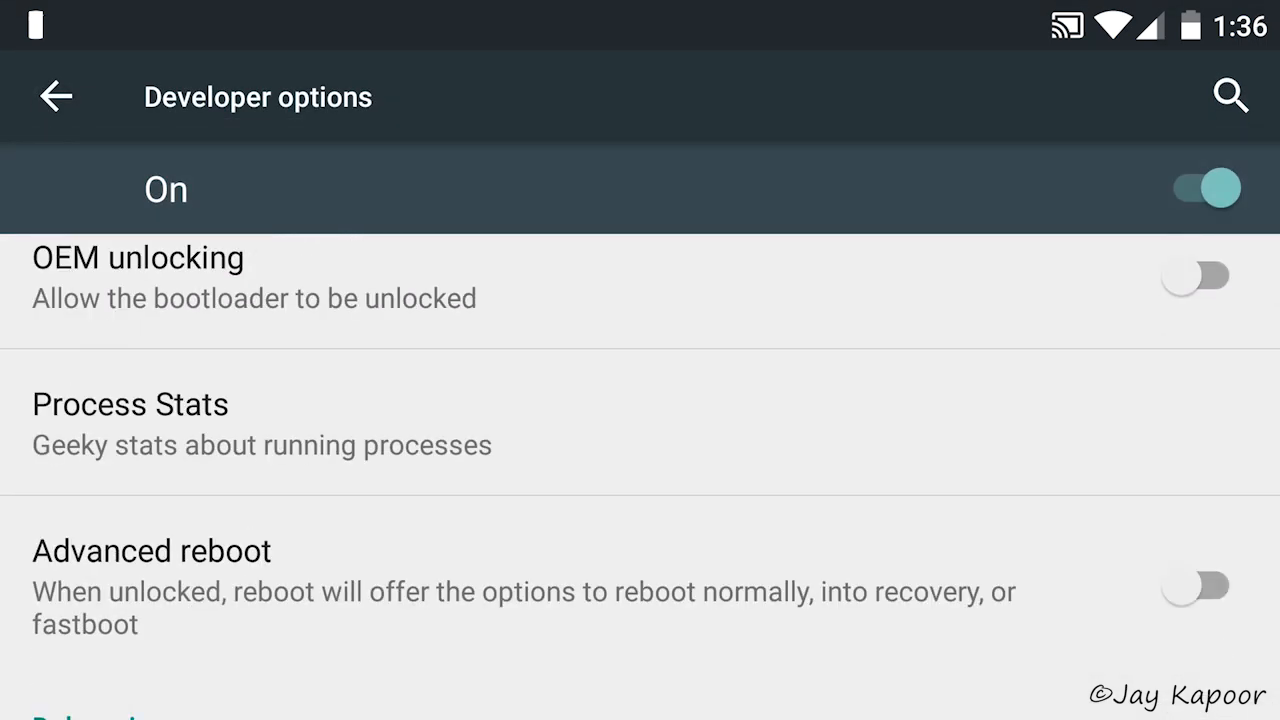
click(1195, 276)
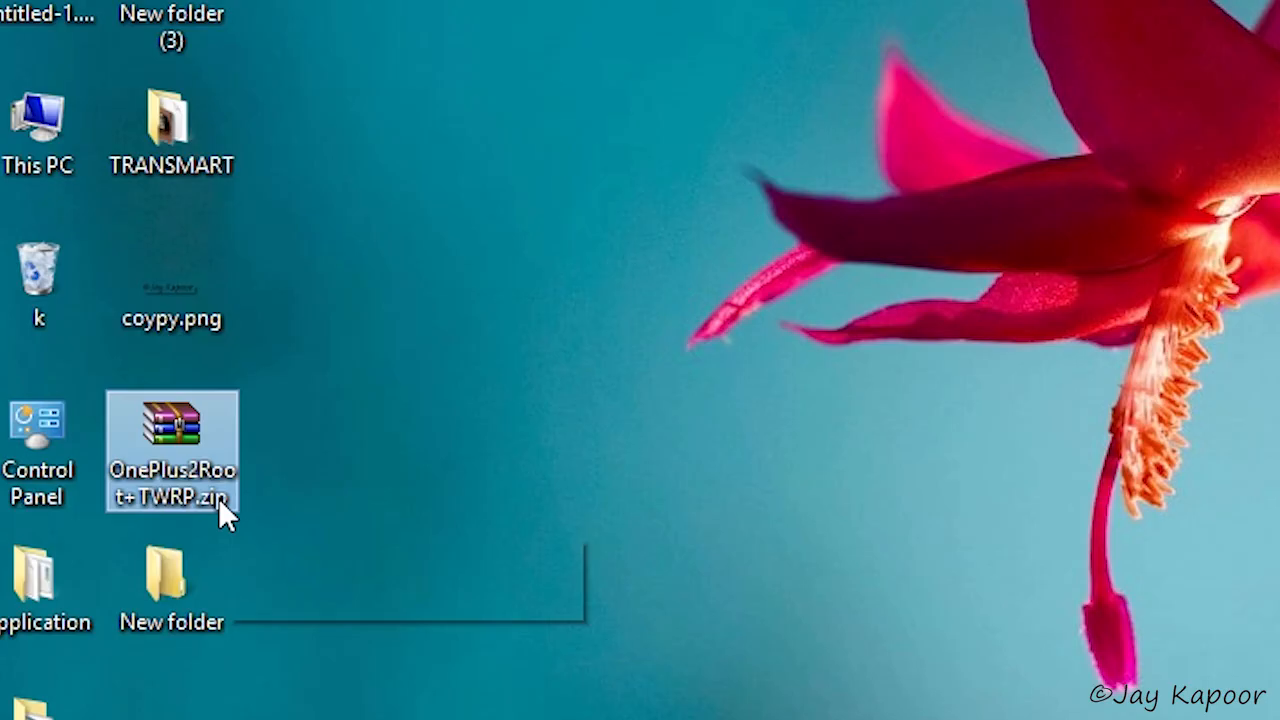
Extract the OnePlus2Root+TWRP archive and install the OnePlus USB drivers.
right_click(172, 455)
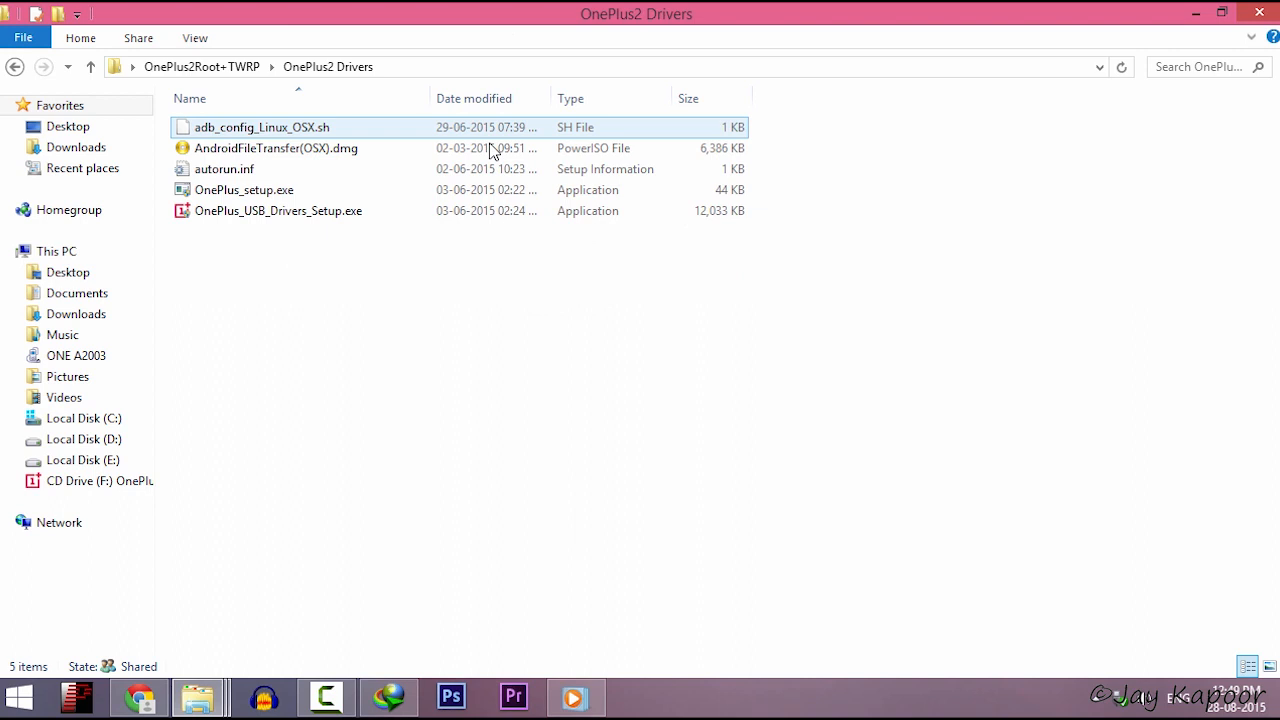
double_click(278, 210)
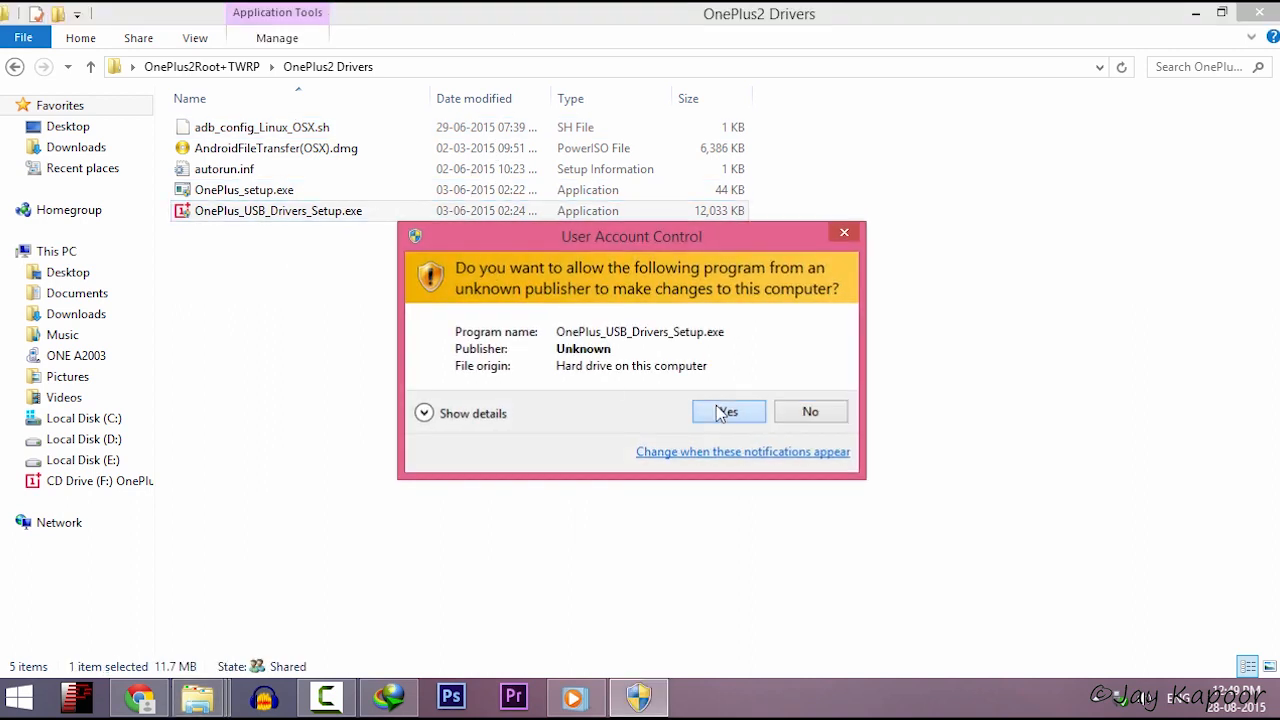
click(728, 411)
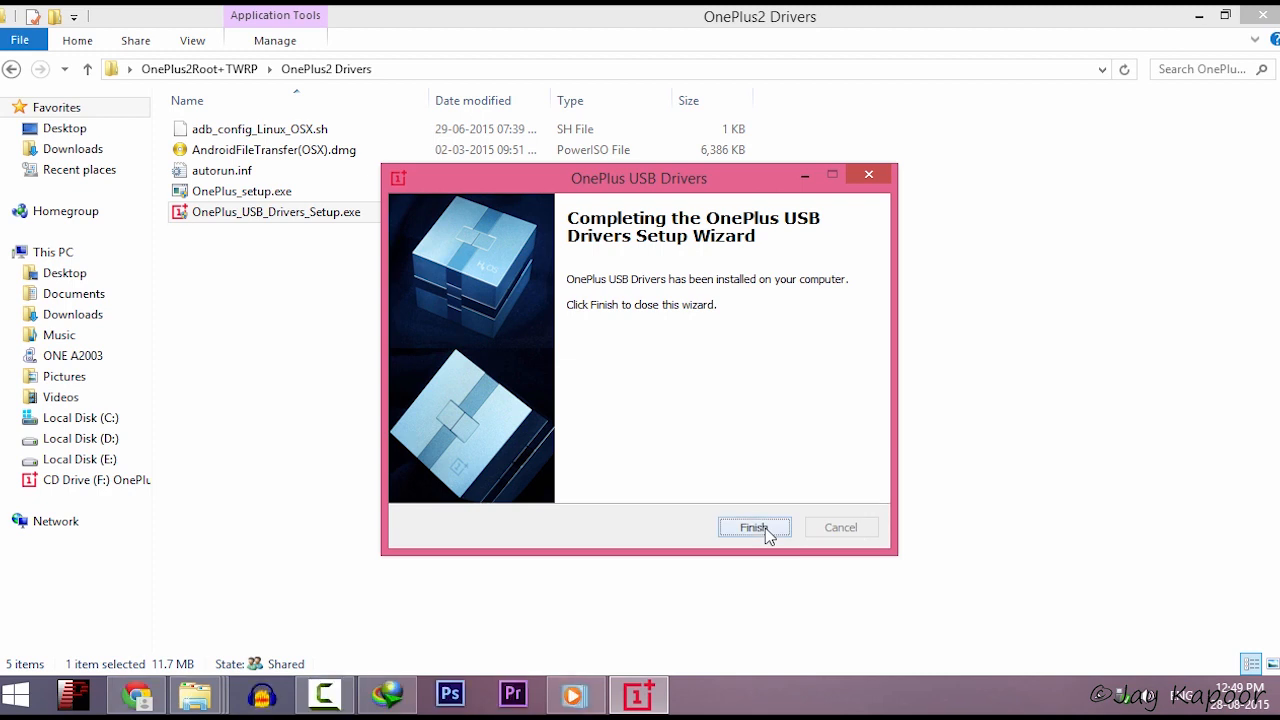
click(753, 527)
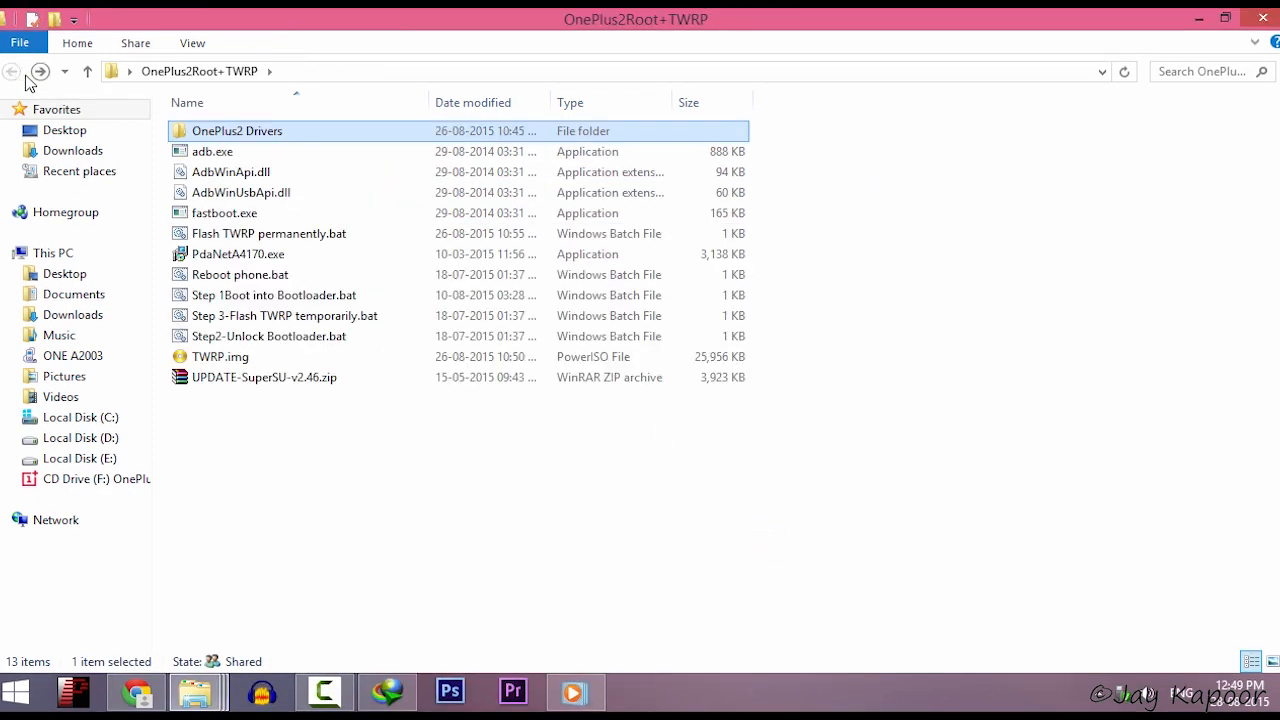
Run PdaNetA4170.exe from the OnePlus2Root+TWRP folder and advance its setup wizard.
click(238, 253)
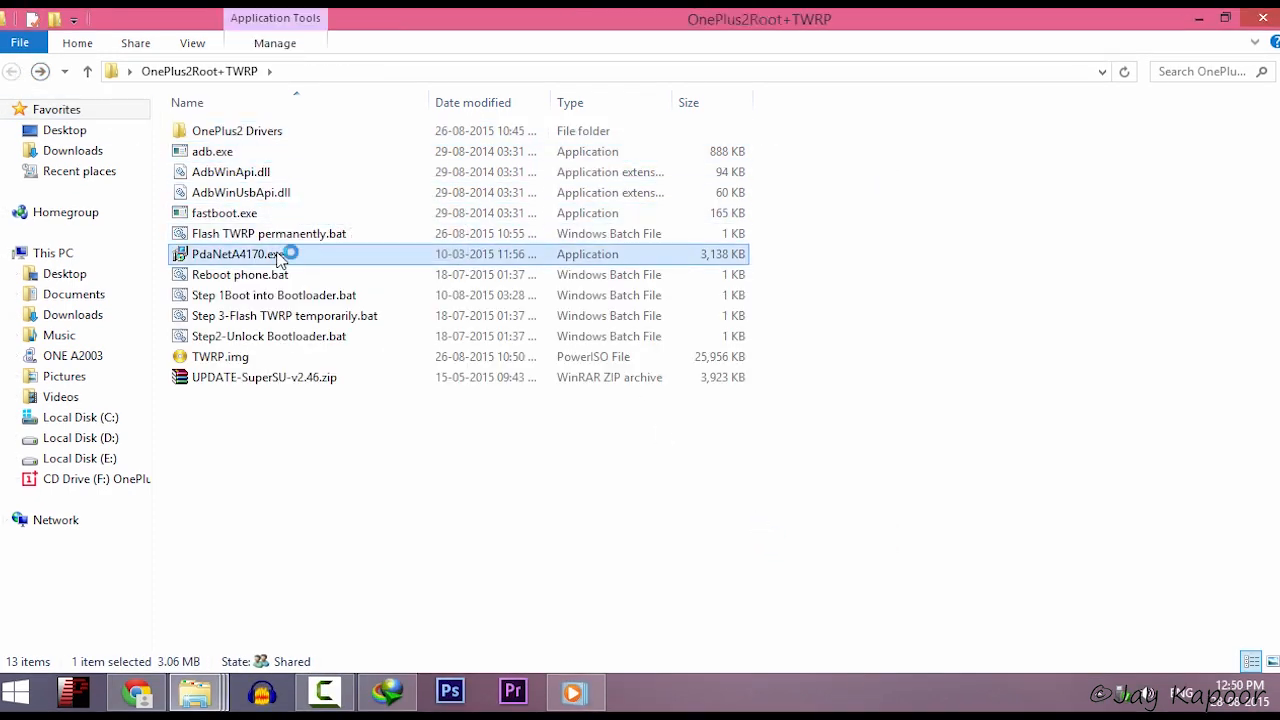
double_click(238, 253)
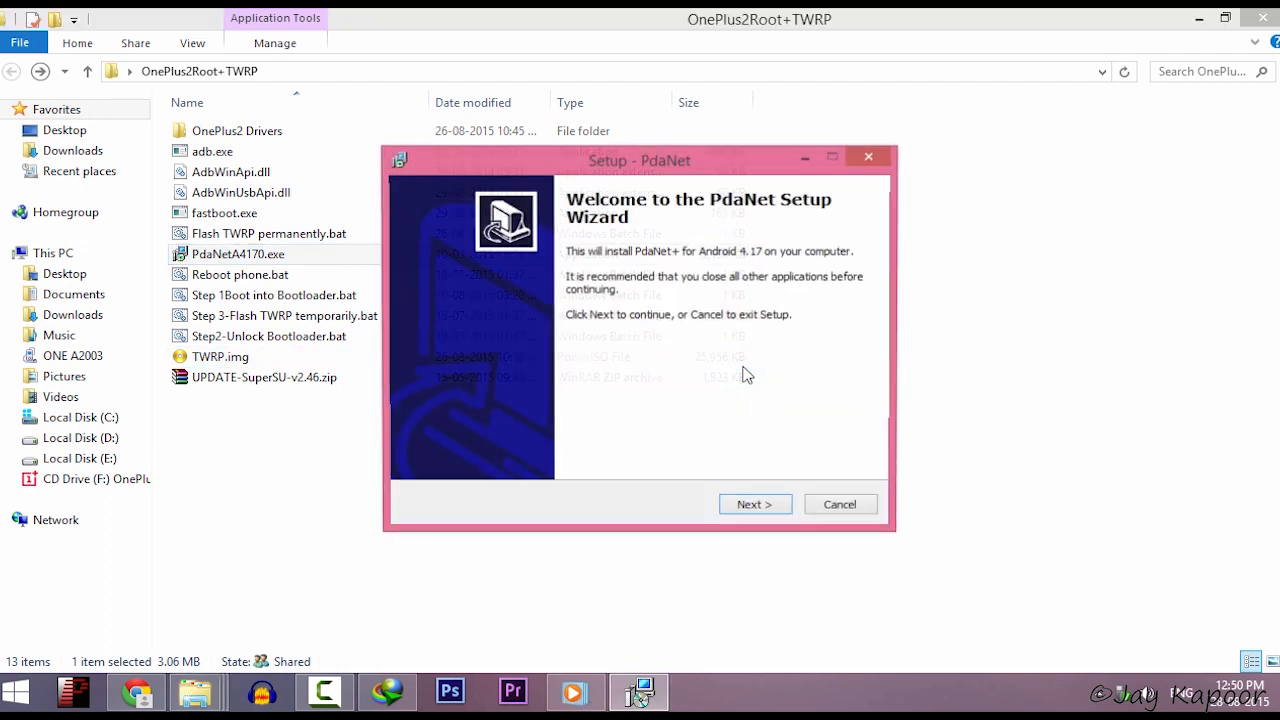
click(755, 503)
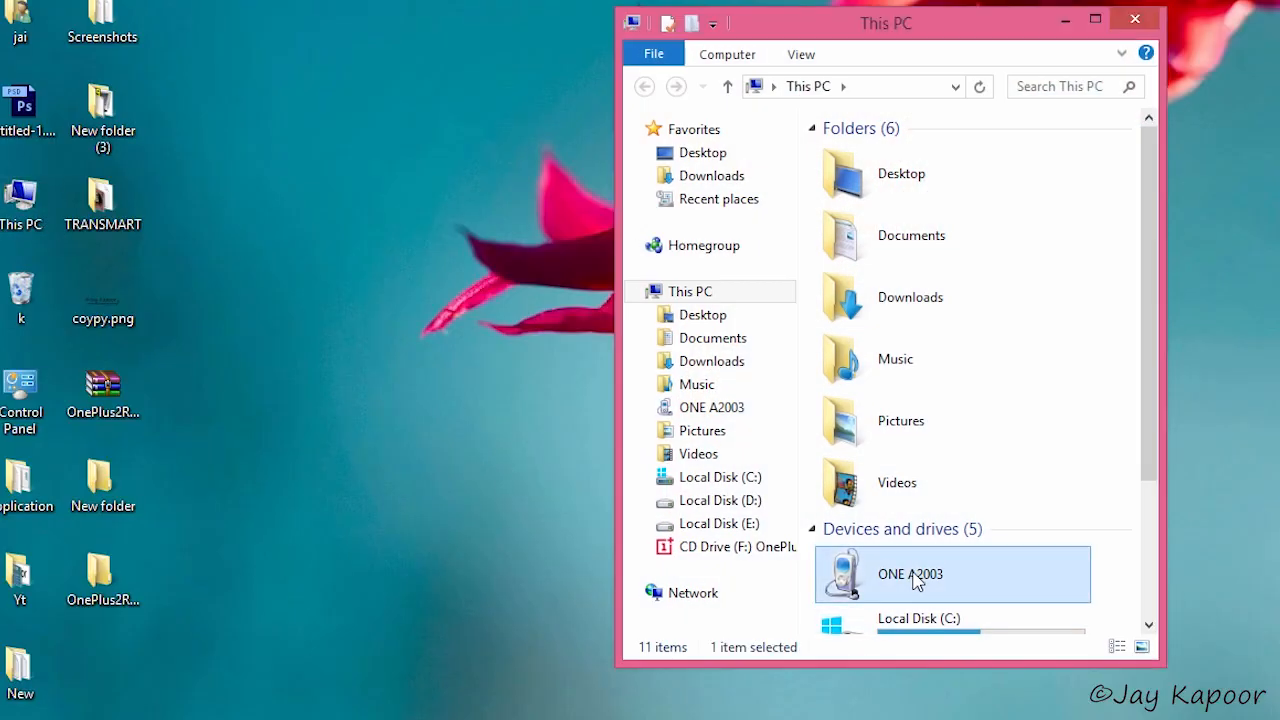
Open the ONE A2003 phone from This PC's Devices and drives.
double_click(910, 574)
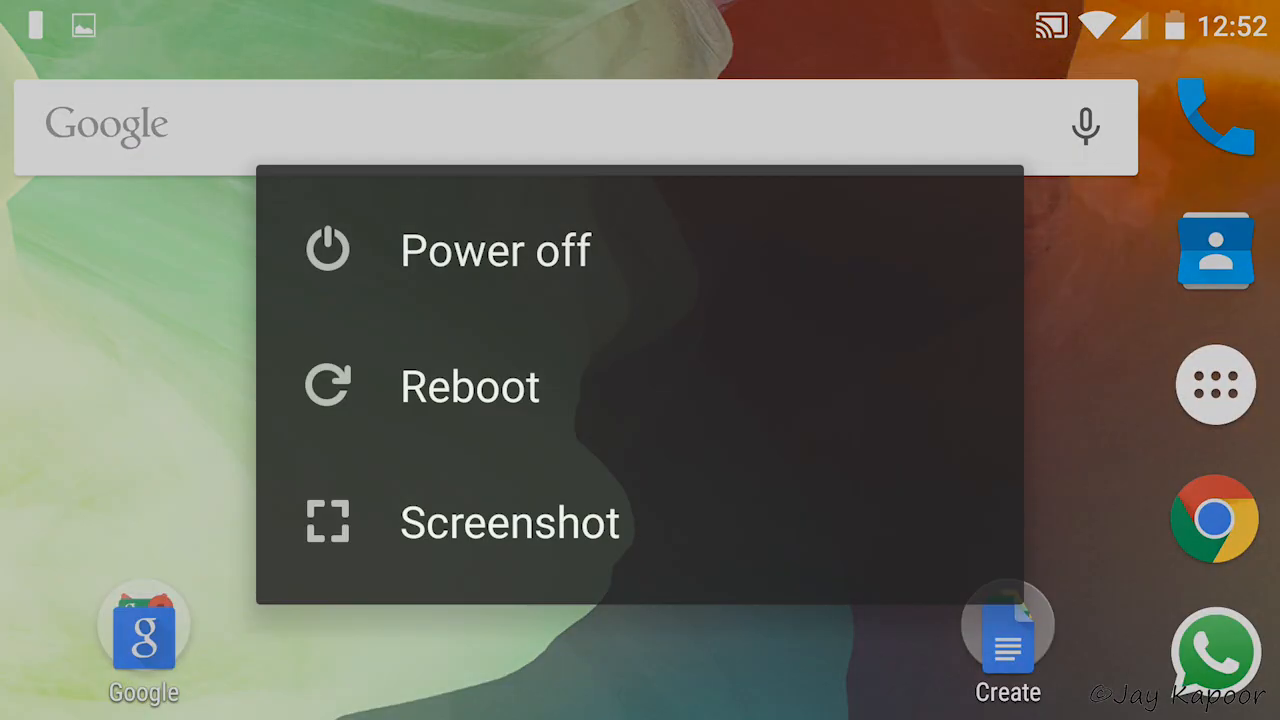
Reboot the phone into the bootloader from the power menu.
click(469, 387)
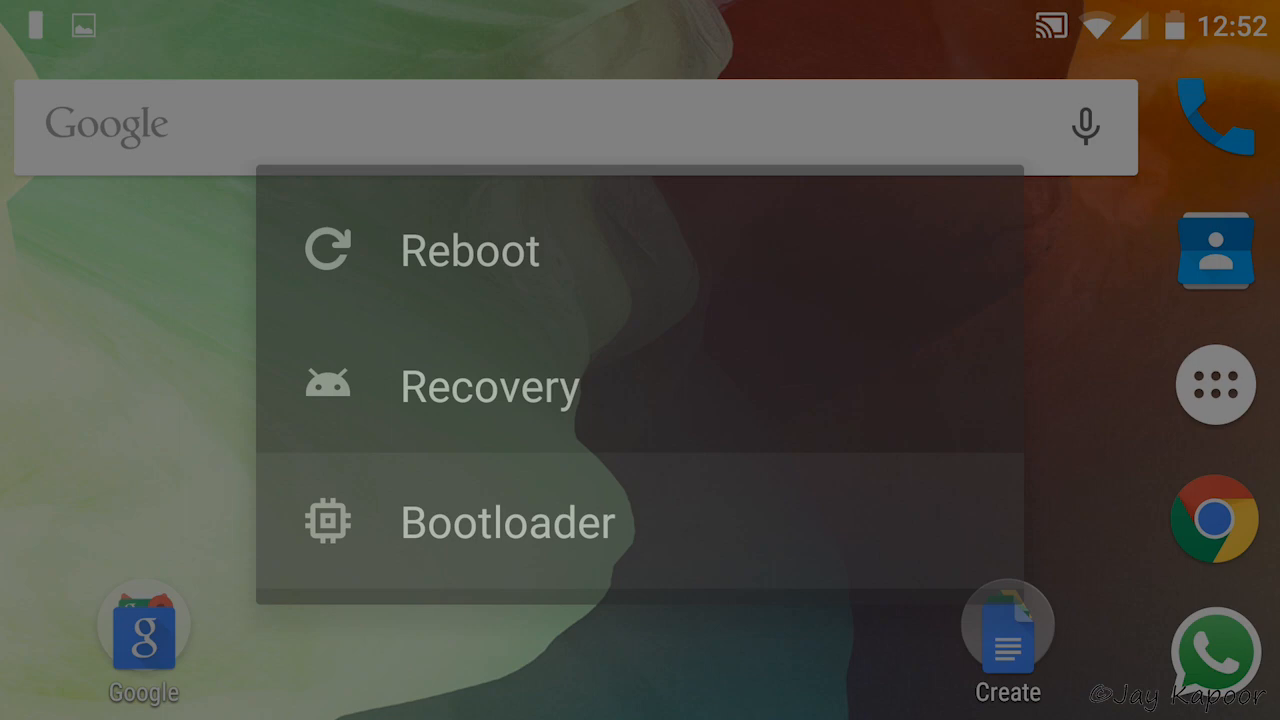
click(469, 250)
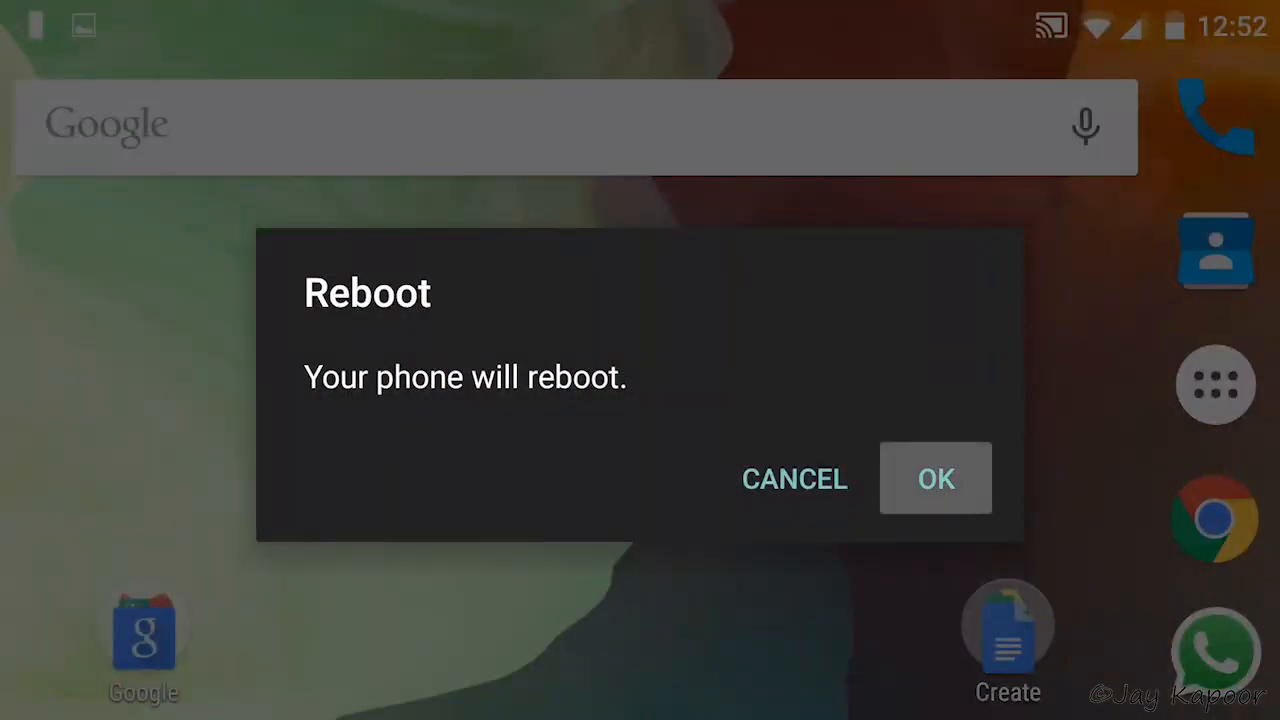
click(935, 478)
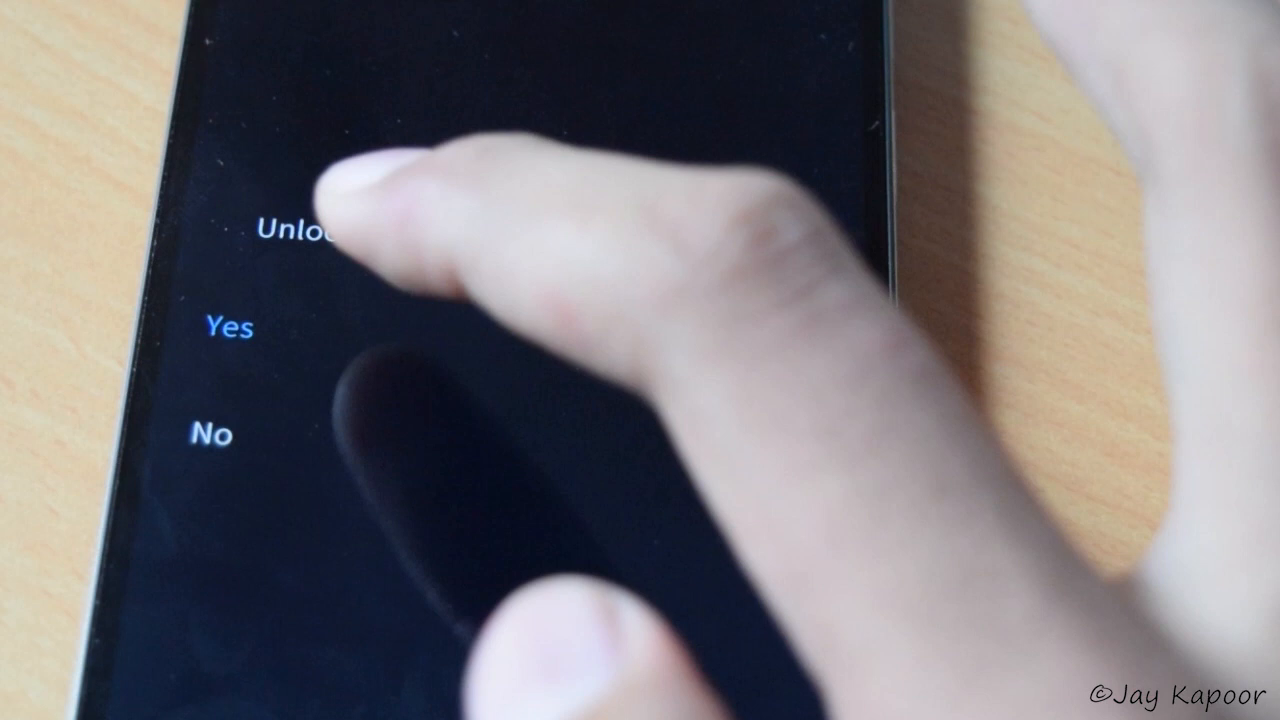
Answer Yes on the unlock bootloader prompt.
click(232, 328)
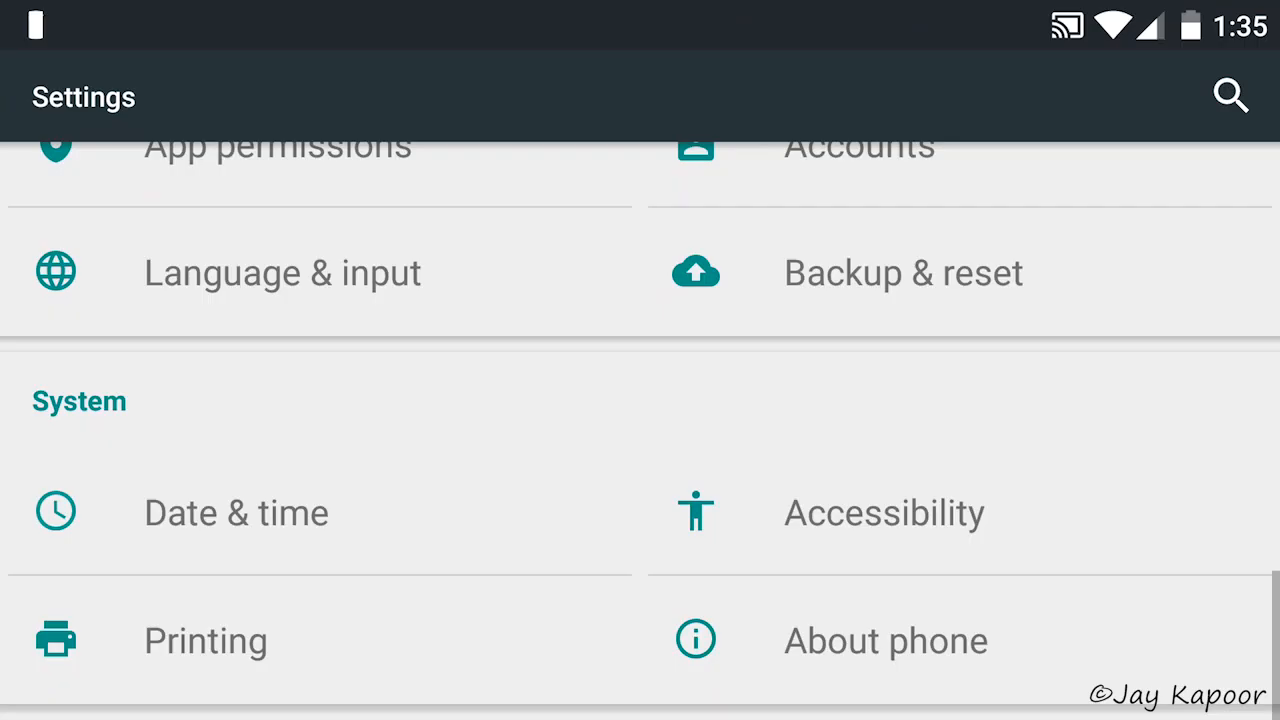
Re-enable developer mode from About phone and turn on Advanced reboot.
click(886, 640)
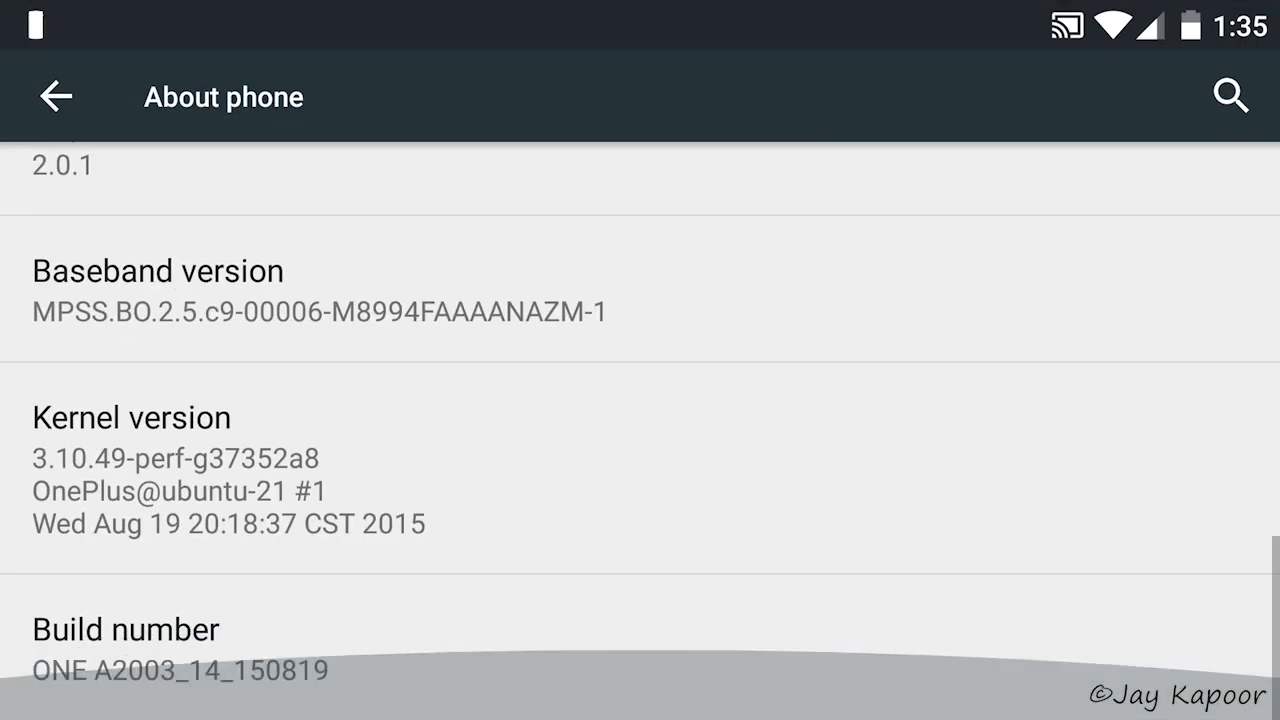
click(125, 629)
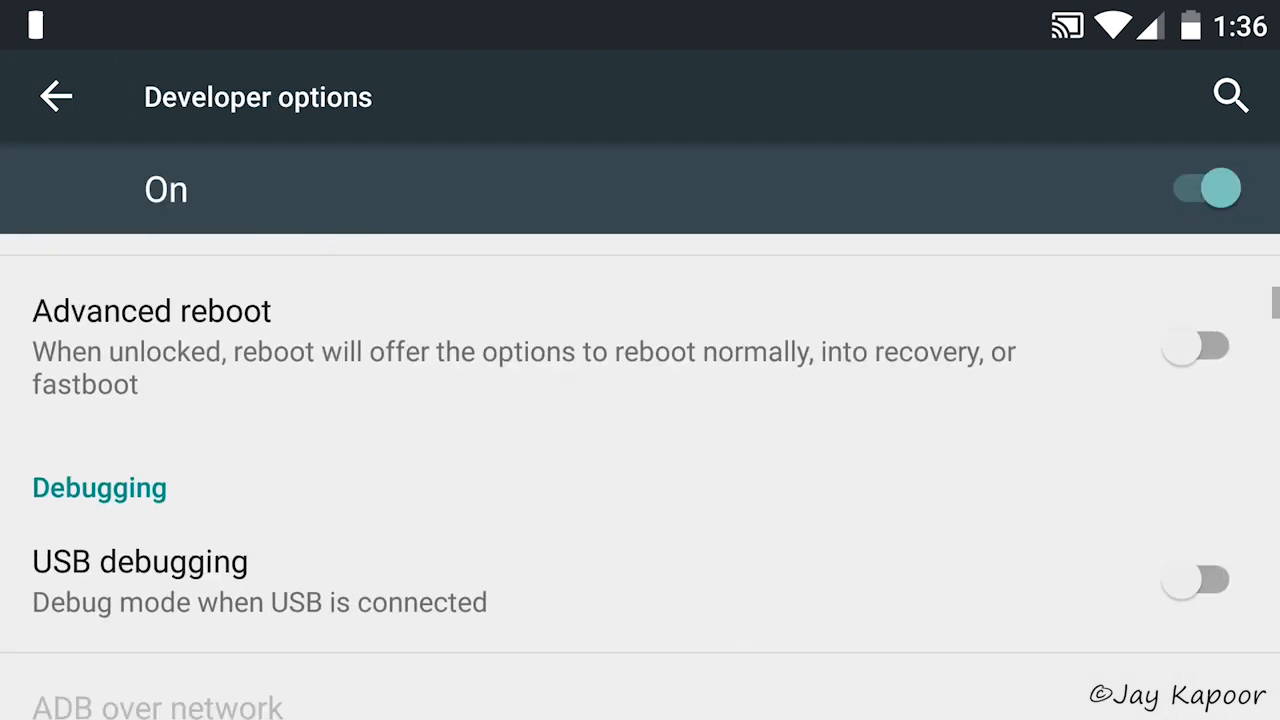
click(1195, 345)
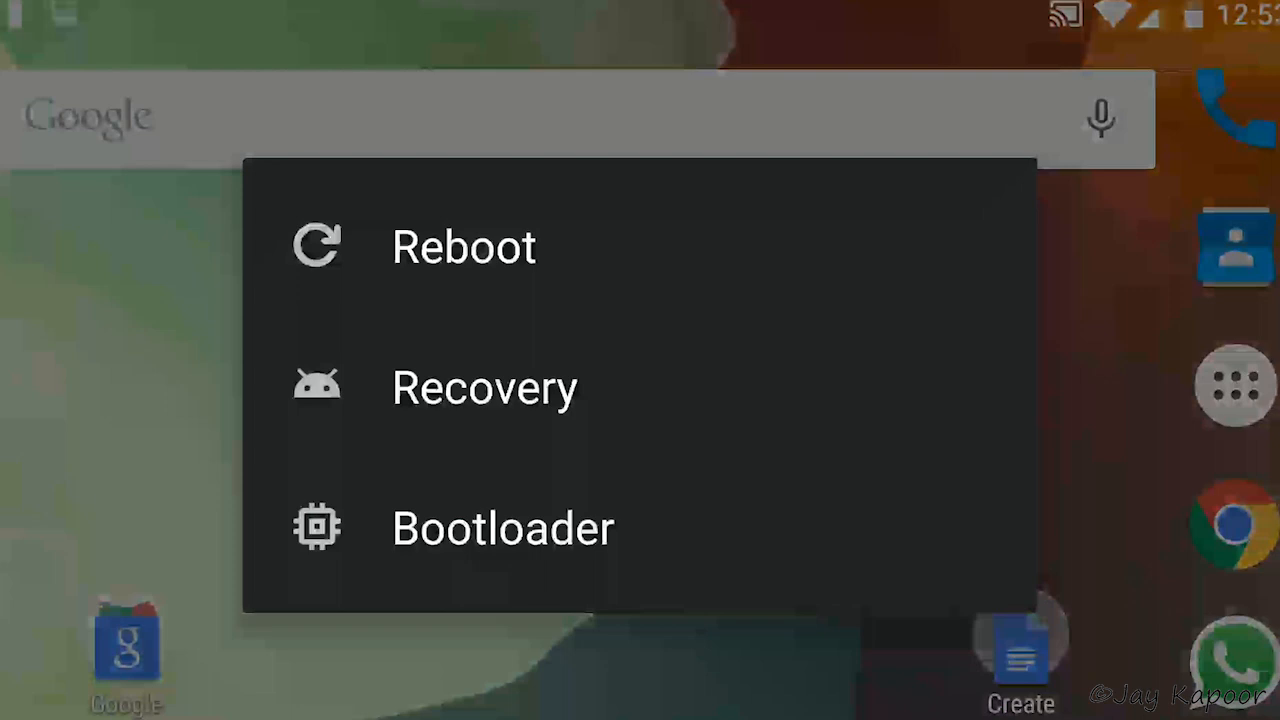
Choose Bootloader from the phone's restart options.
click(463, 246)
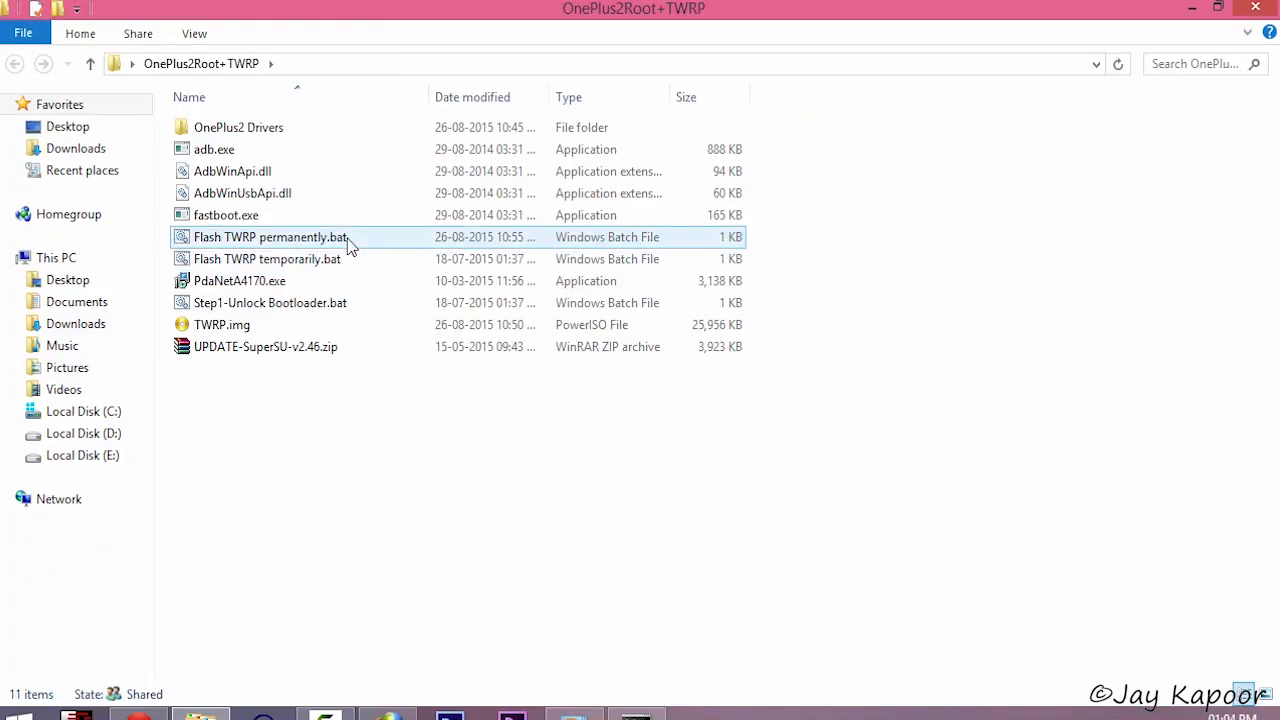
Run the Flash TWRP temporarily.bat script from the OnePlus2Root+TWRP folder.
click(267, 259)
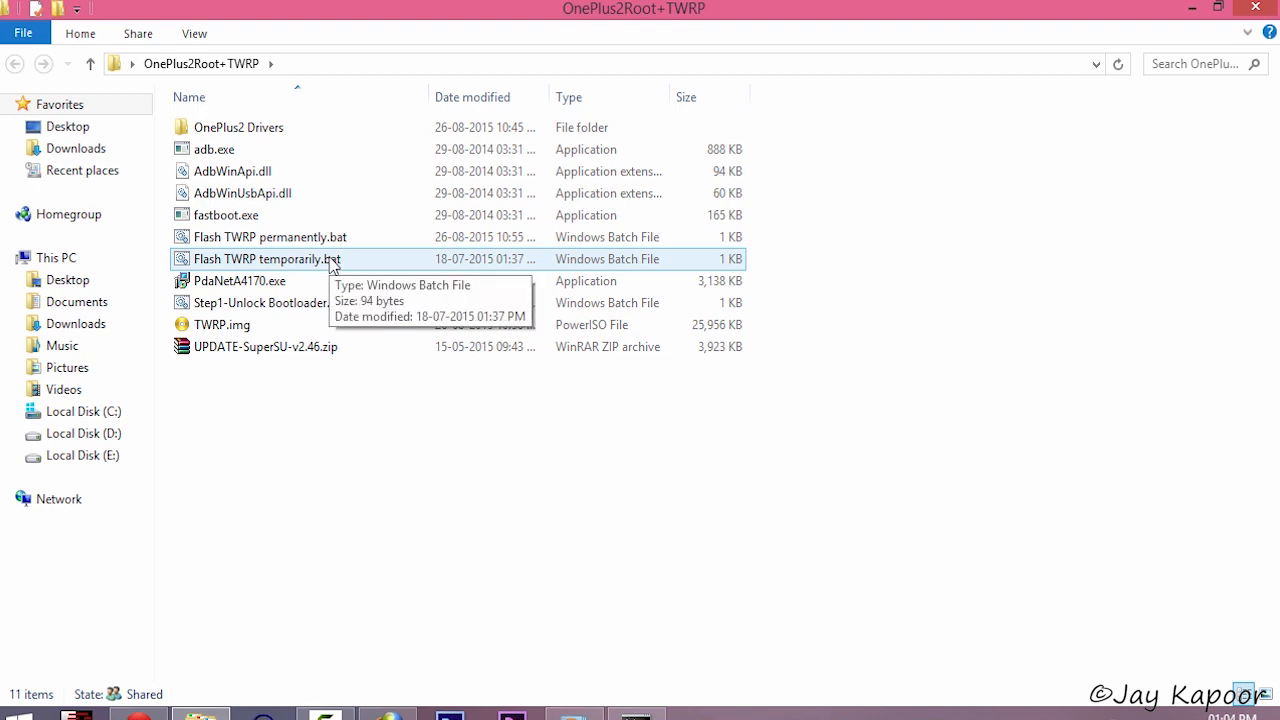
click(267, 259)
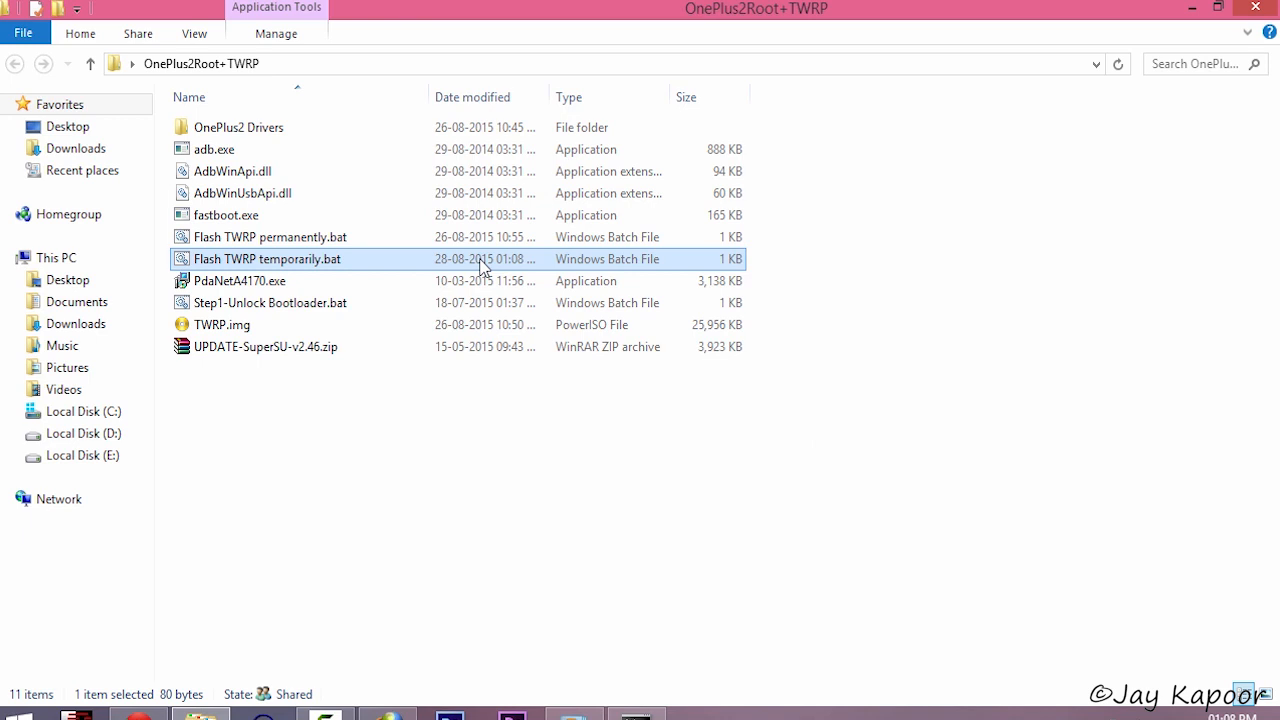
double_click(267, 259)
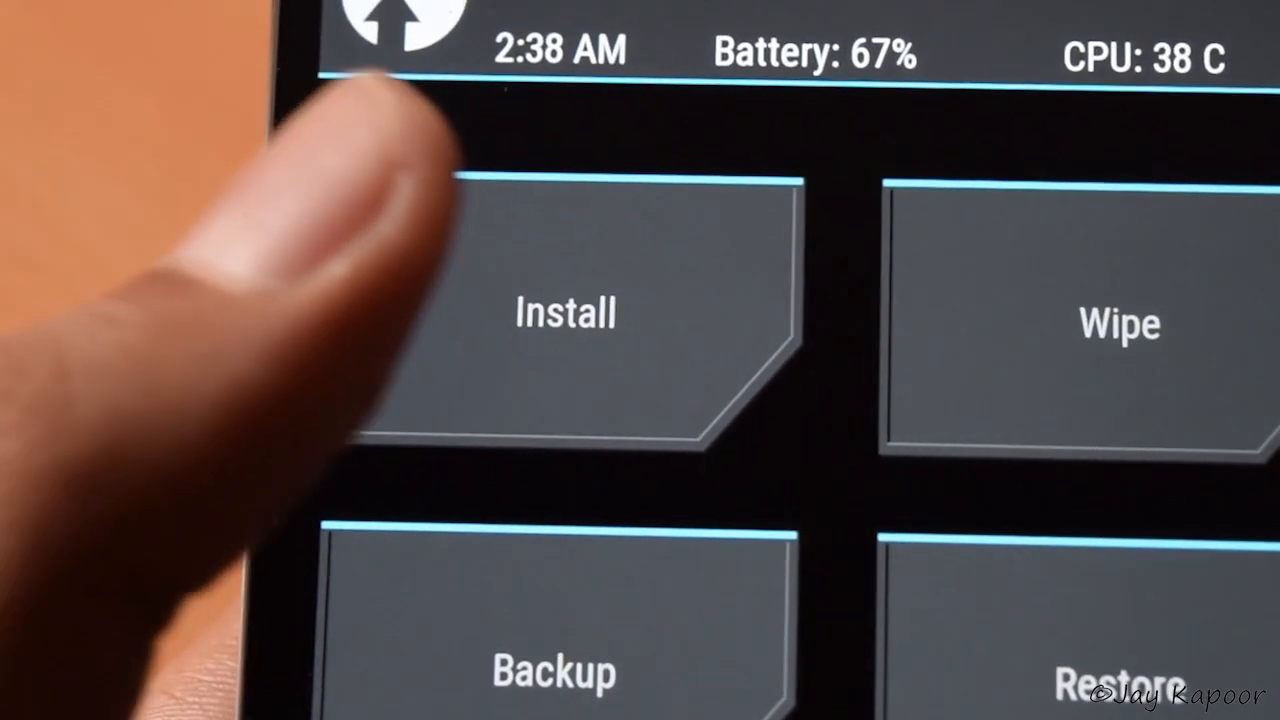
Open TWRP's Install section, then start Verify Root in Root Checker Basic.
click(565, 310)
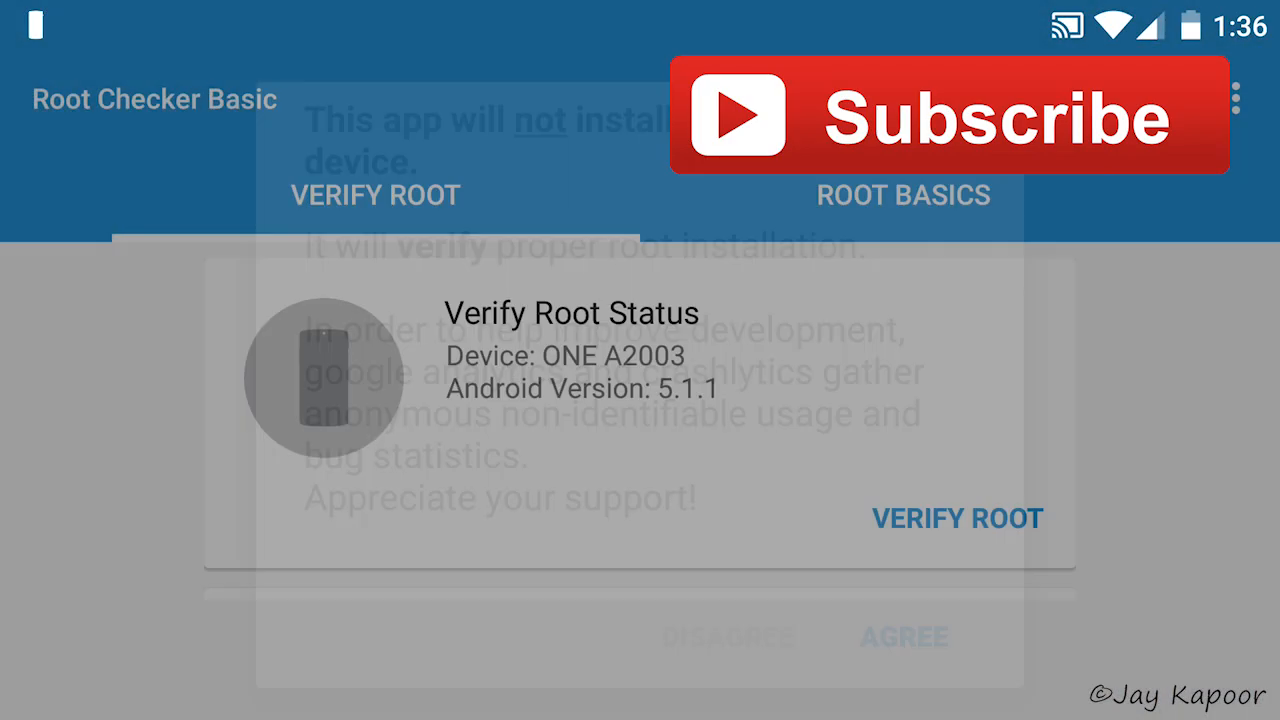
click(956, 518)
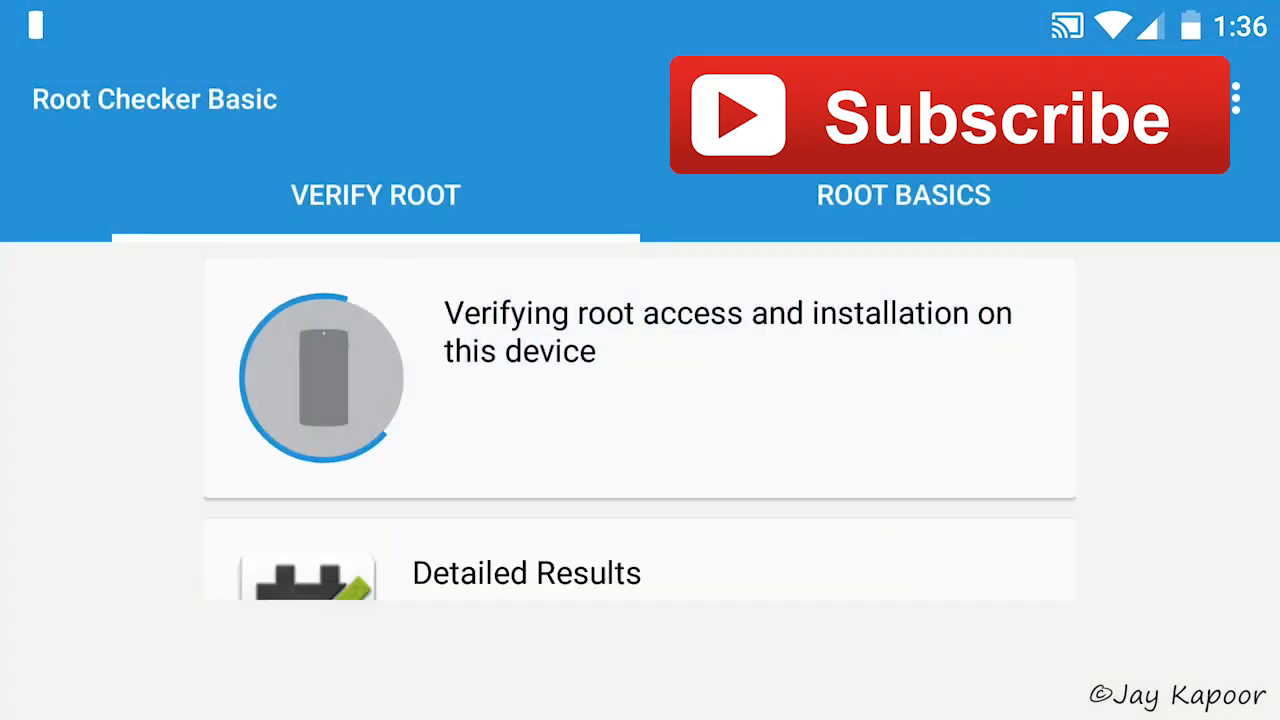